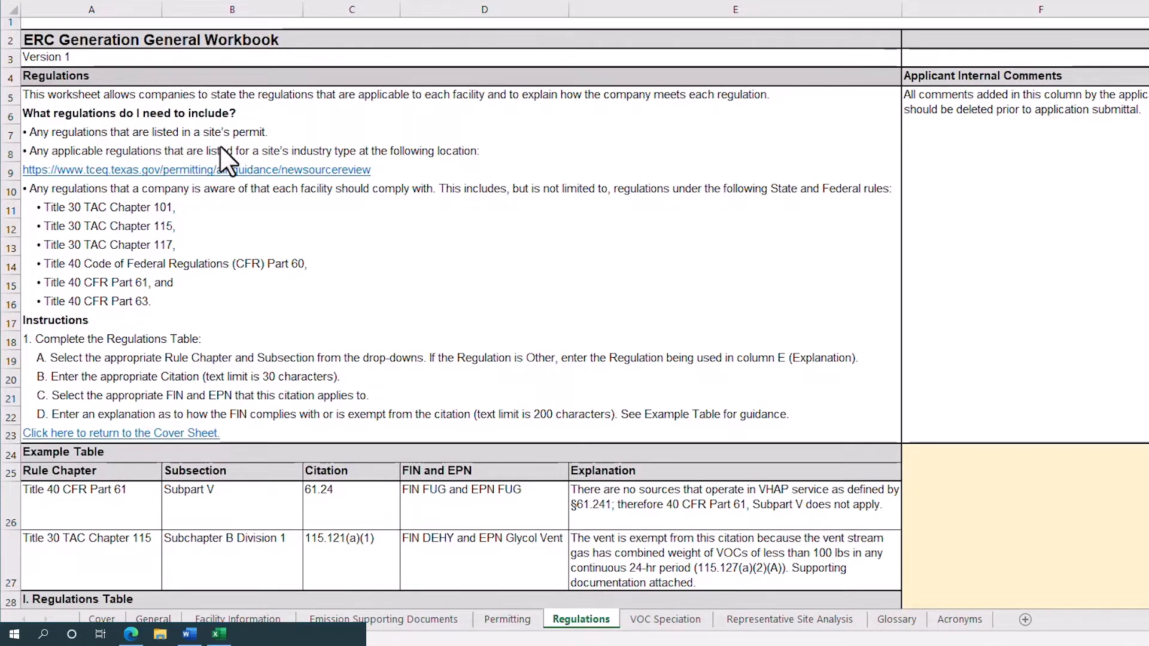
mouse_move(235, 165)
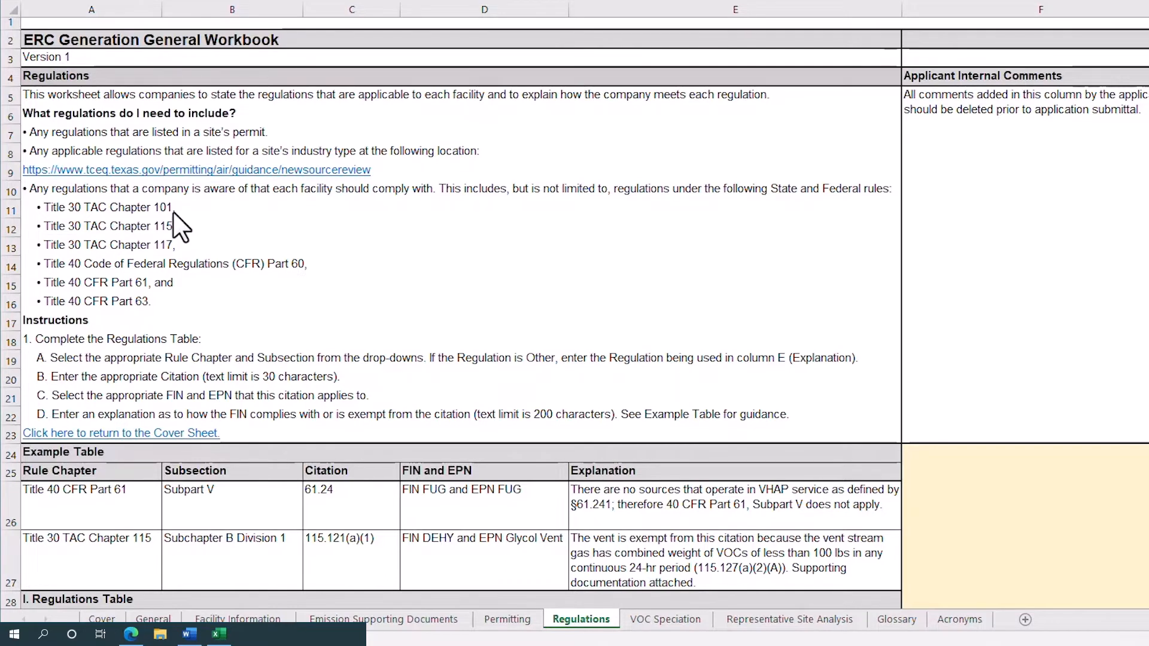
mouse_move(179, 265)
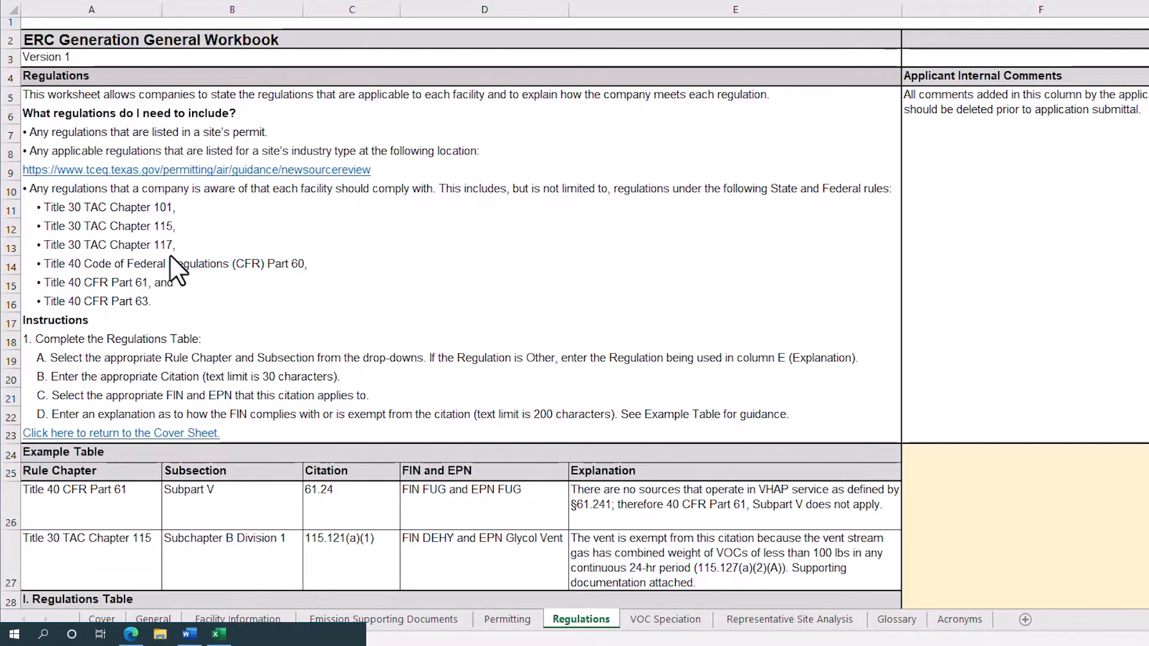
mouse_move(176, 290)
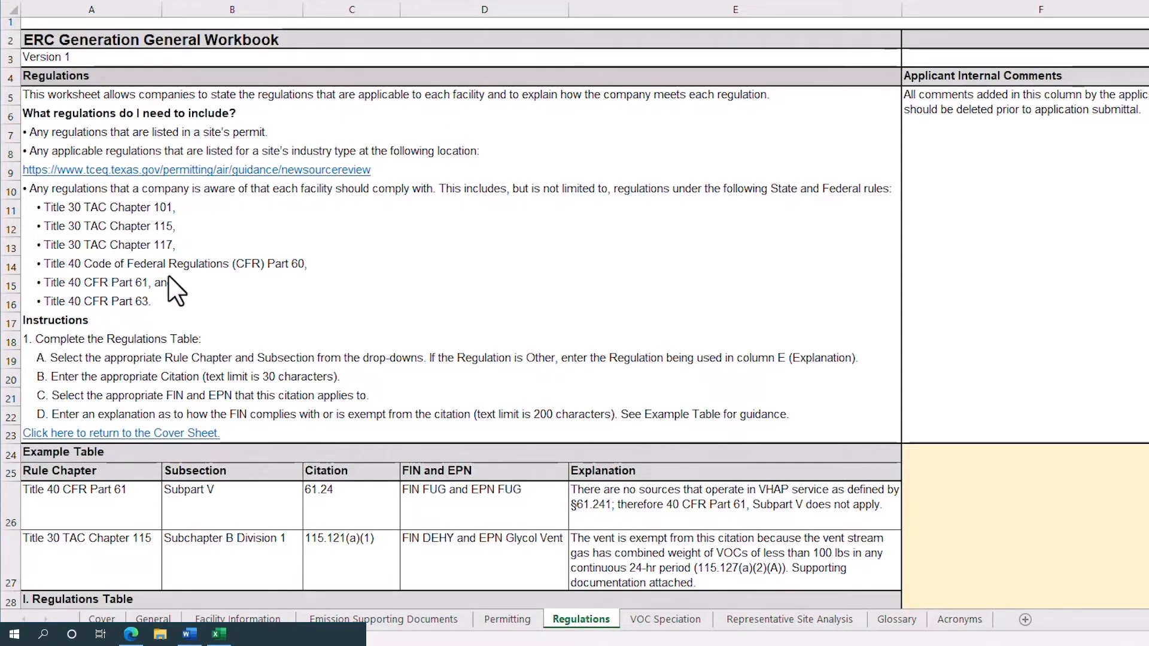
mouse_move(167, 300)
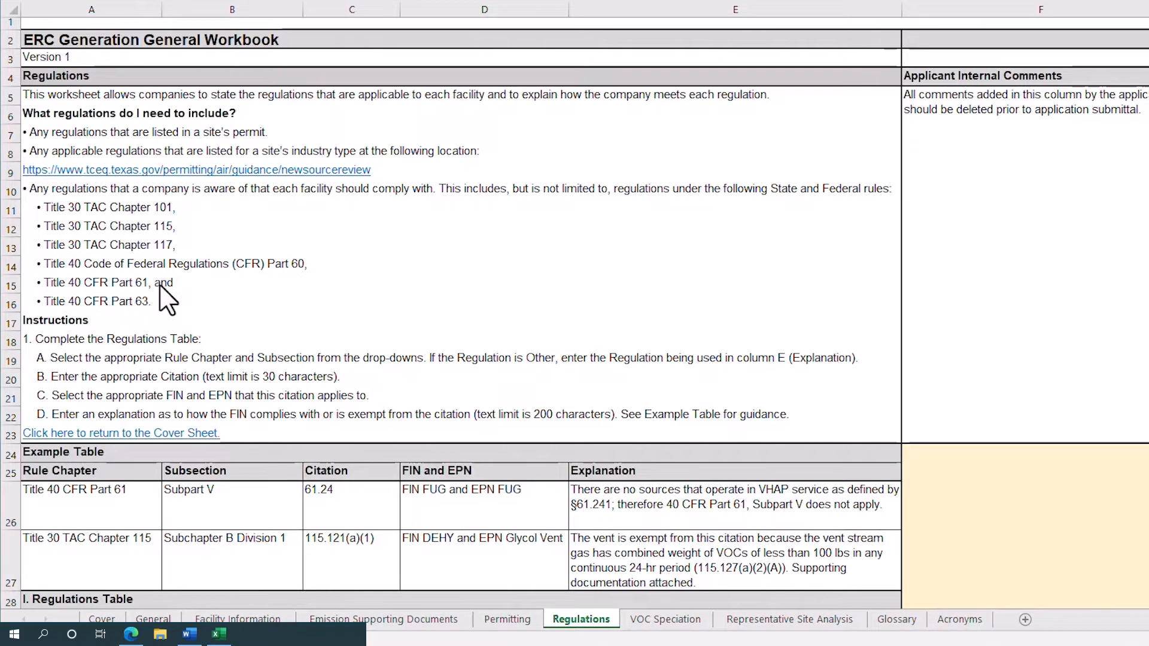
Select Title 30 TAC Chapter 117 in A30 and Subchapter D Division 1 in B30.
scroll("down", 3)
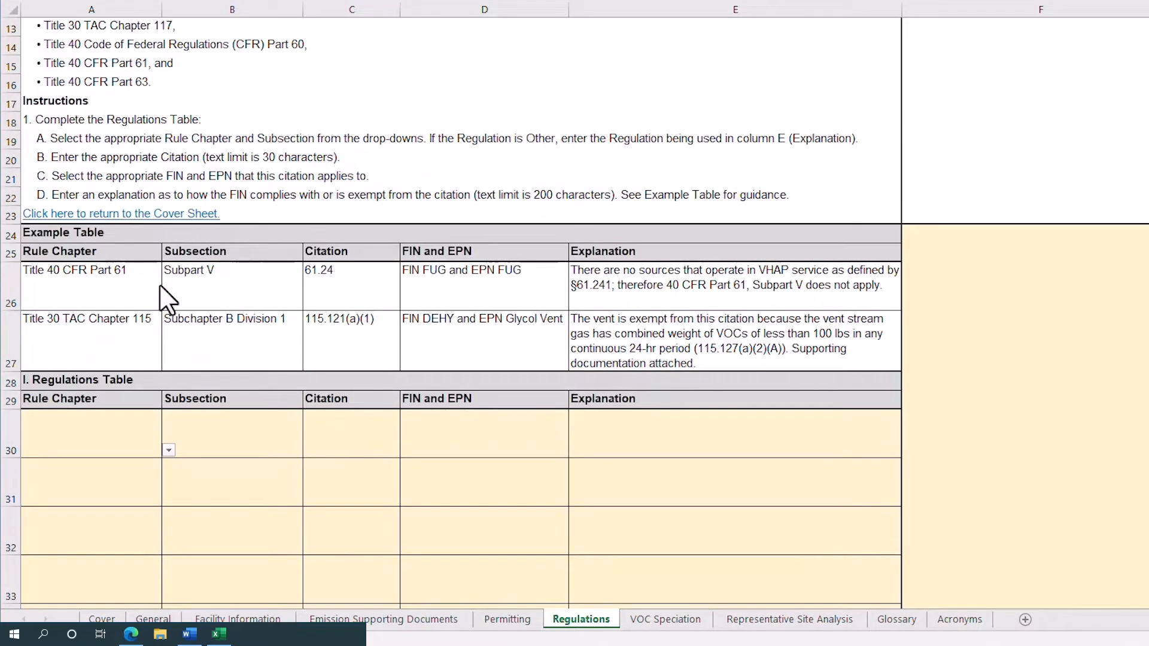
scroll("down", 3)
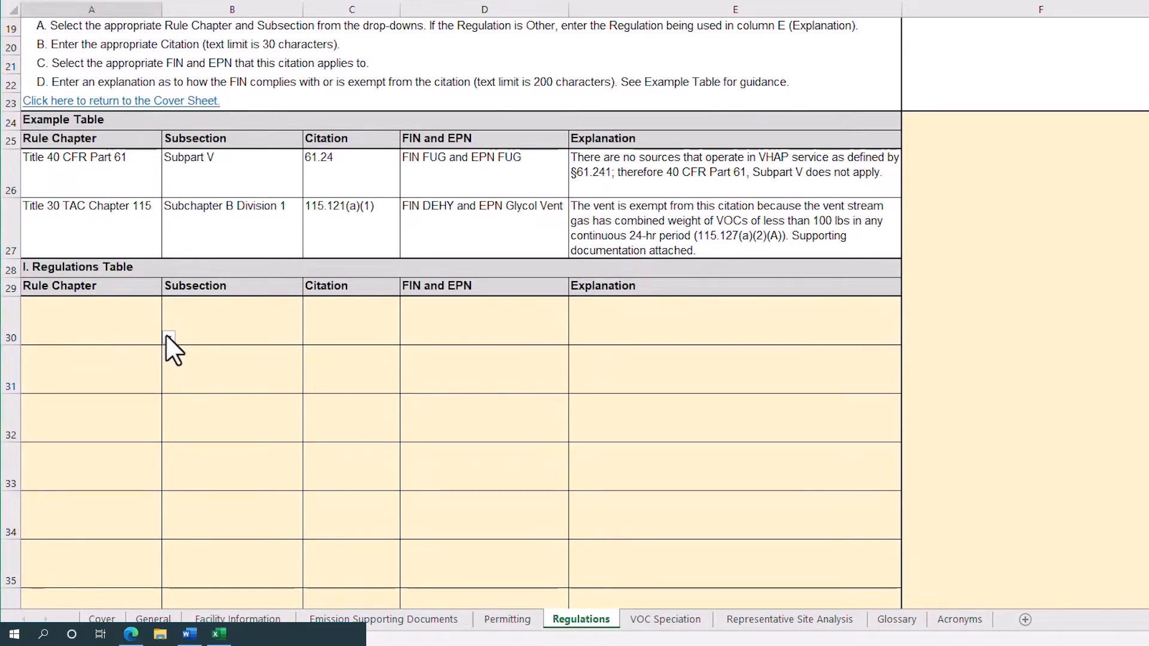
left_click(169, 337)
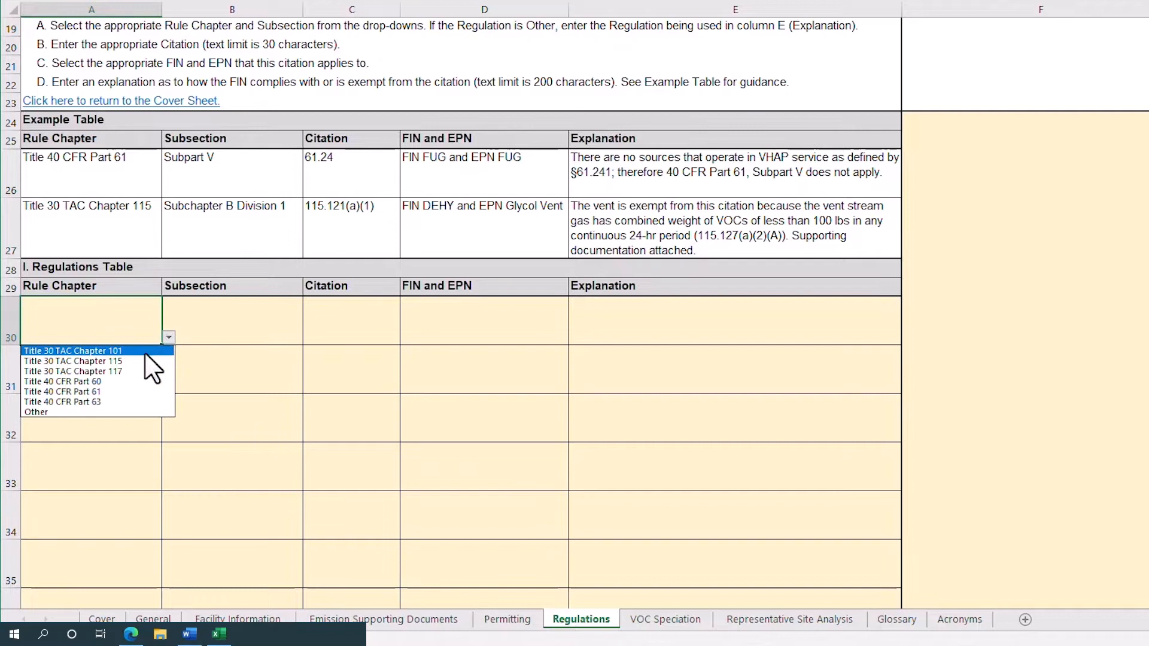
left_click(72, 371)
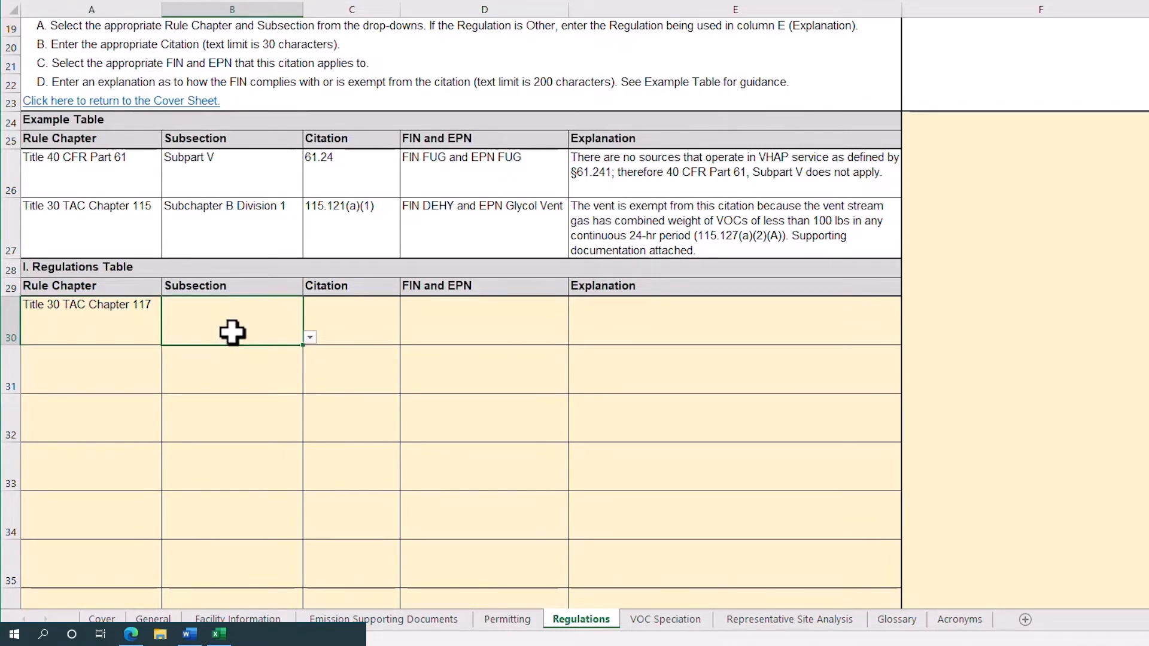
left_click(310, 337)
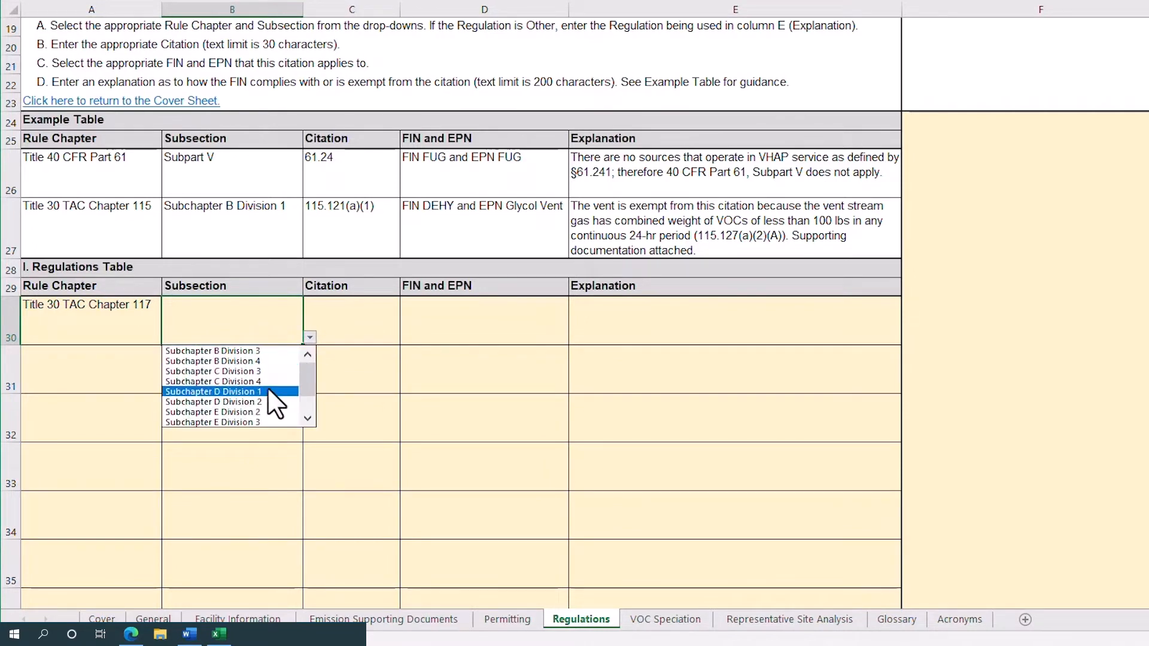
left_click(212, 392)
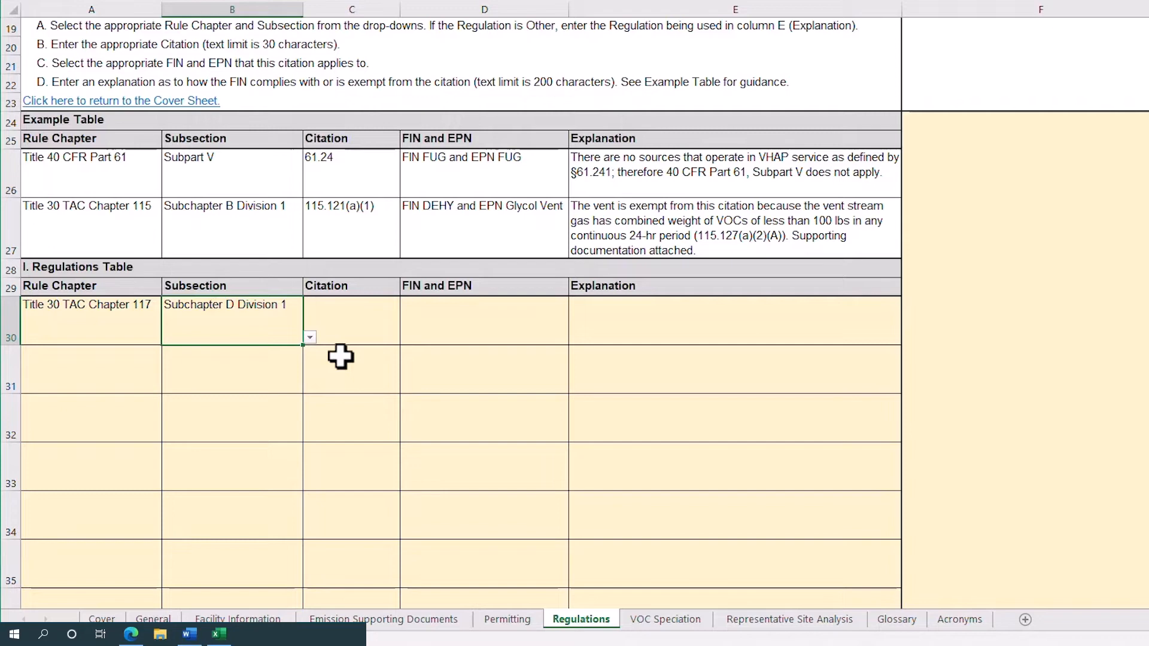
Enter 117.2010(c)(1)(A) and 117.2035 on separate lines in cell C30.
left_click(351, 320)
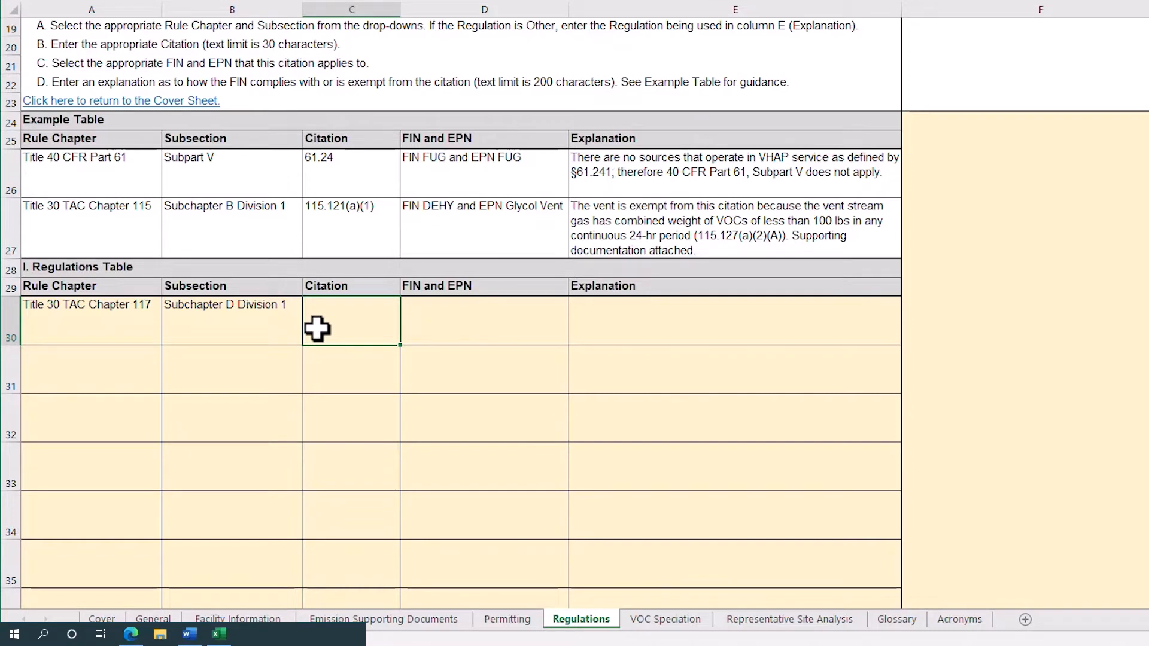
type("117.20")
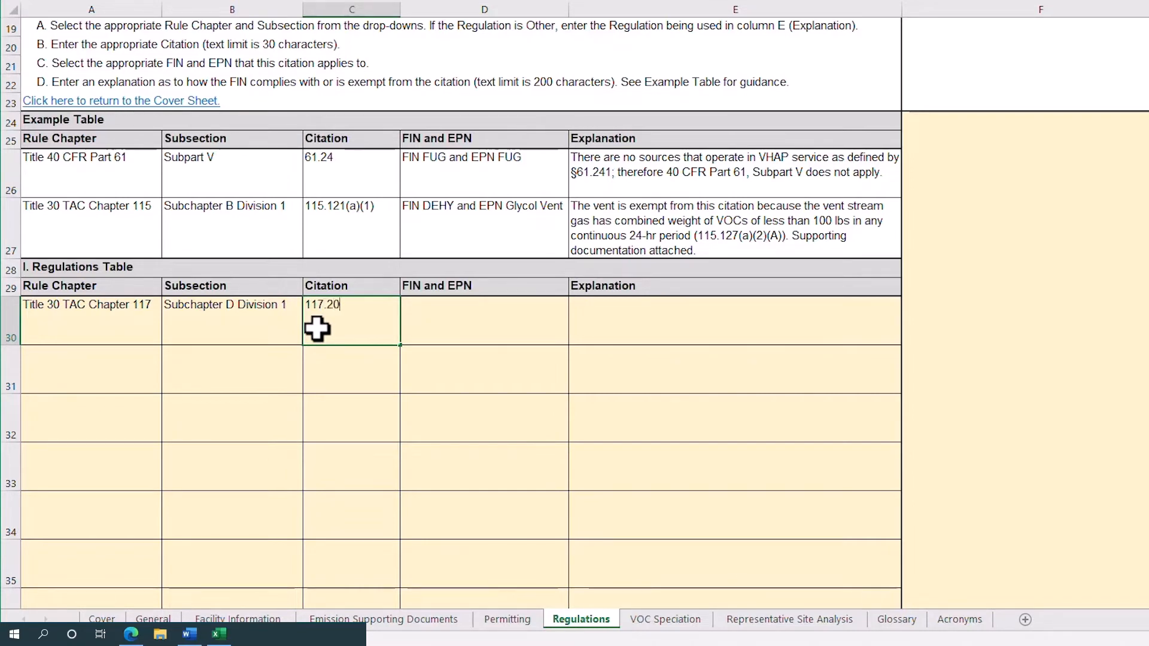
type("10")
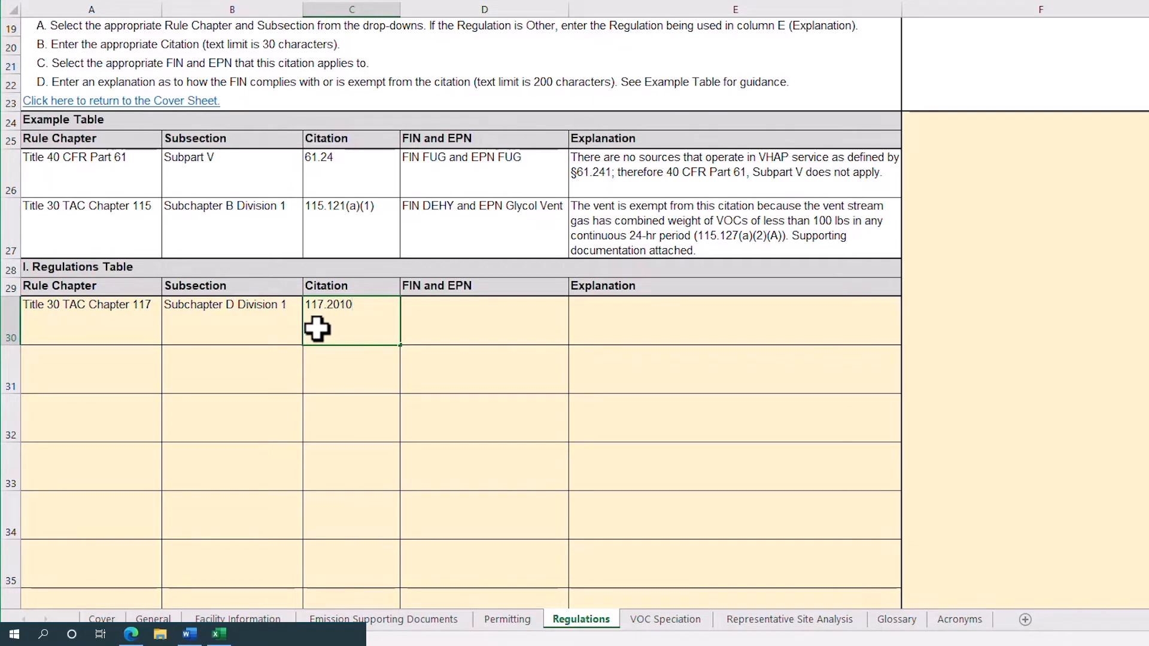
type("(c)")
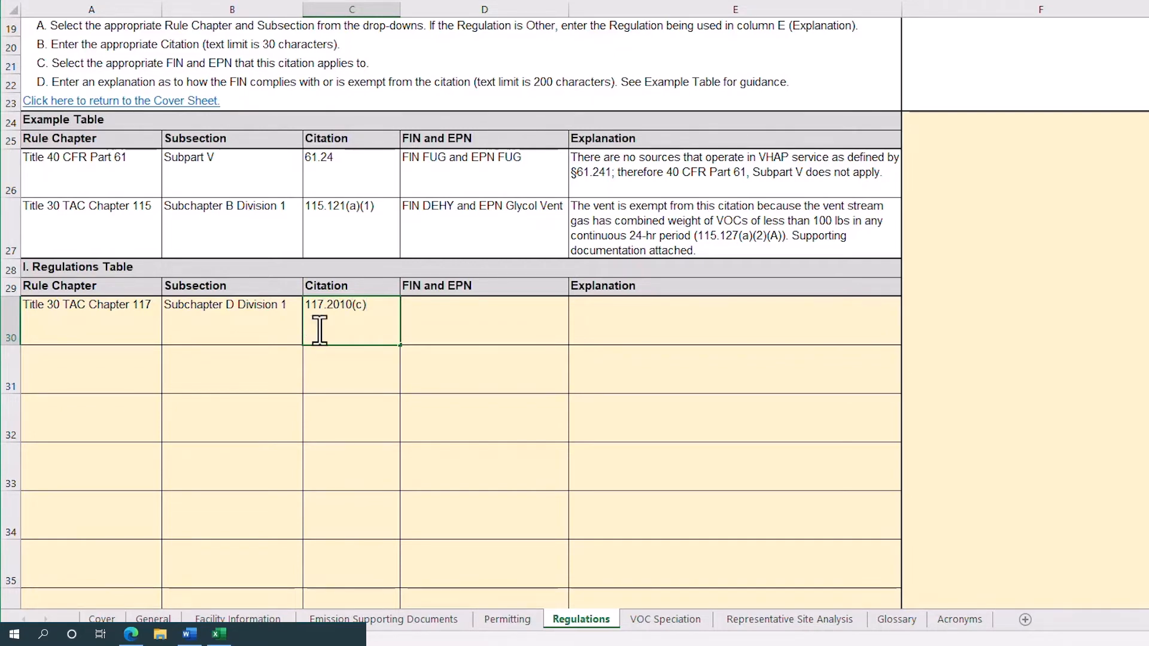
type("(1)")
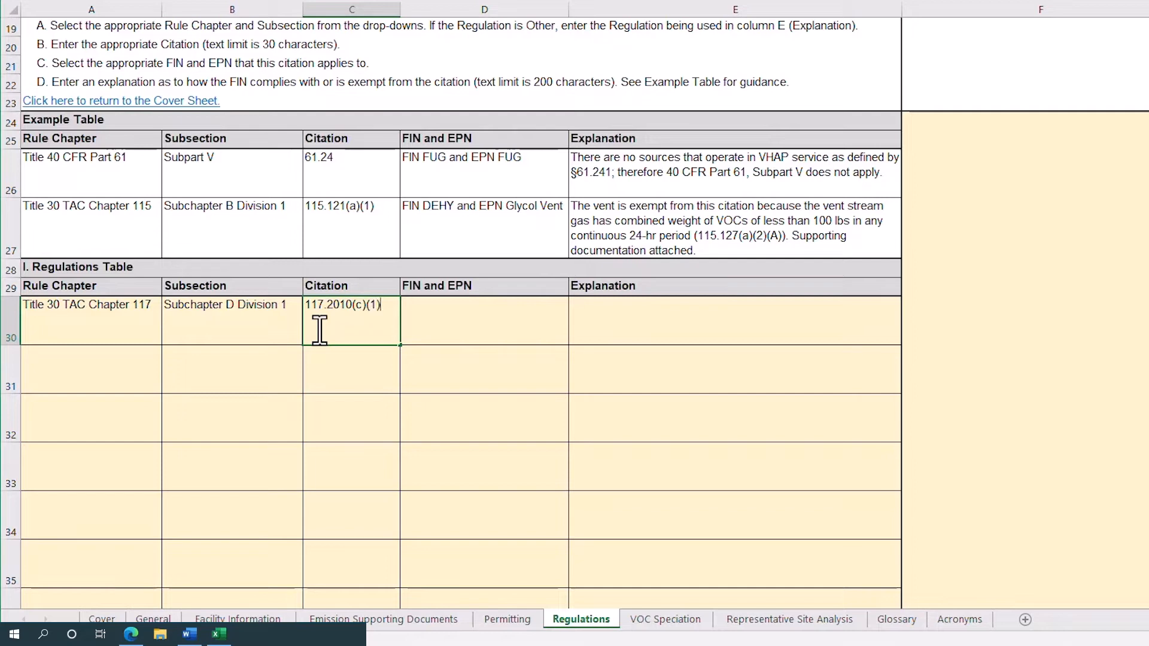
type("(A)")
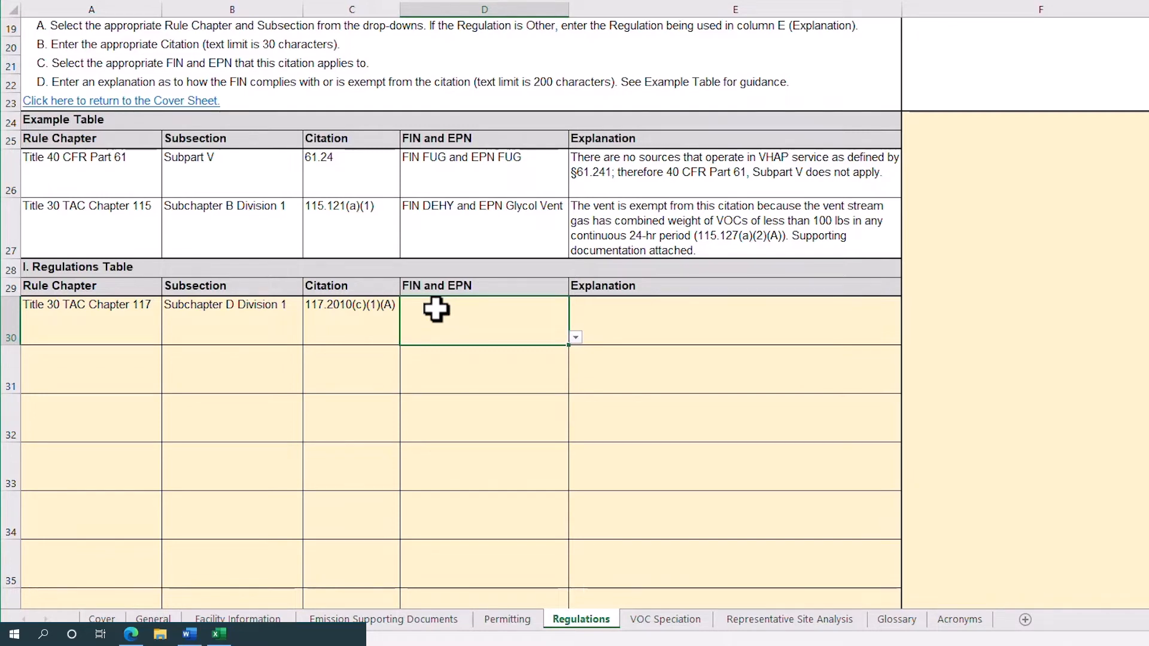
mouse_move(405, 322)
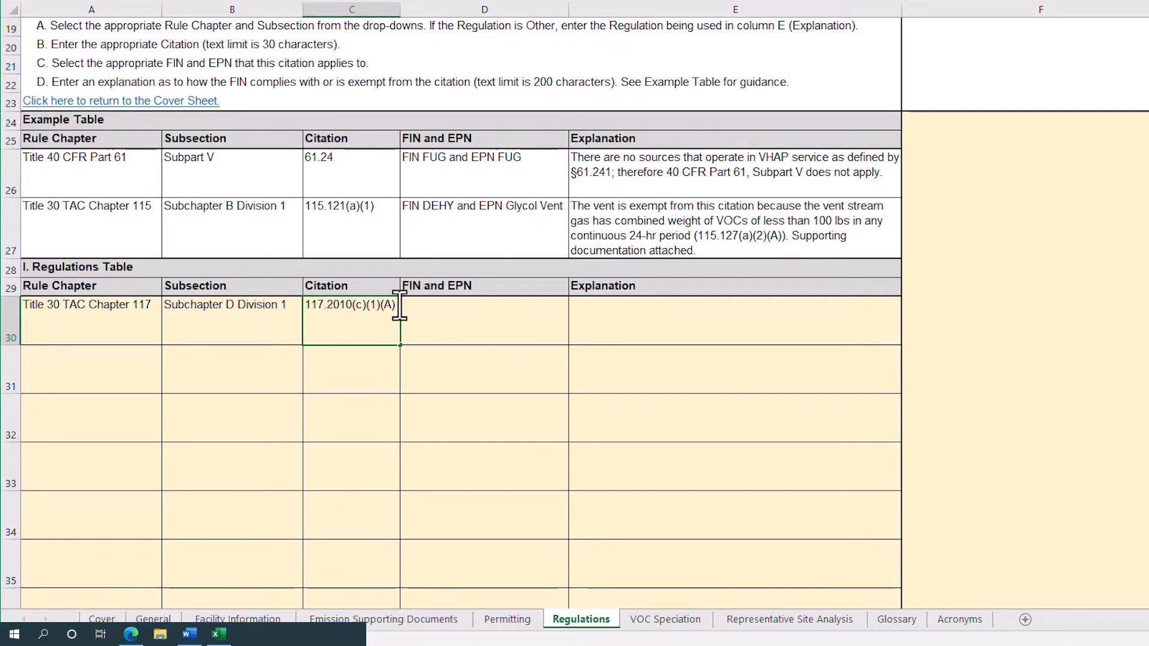
type("117.2035")
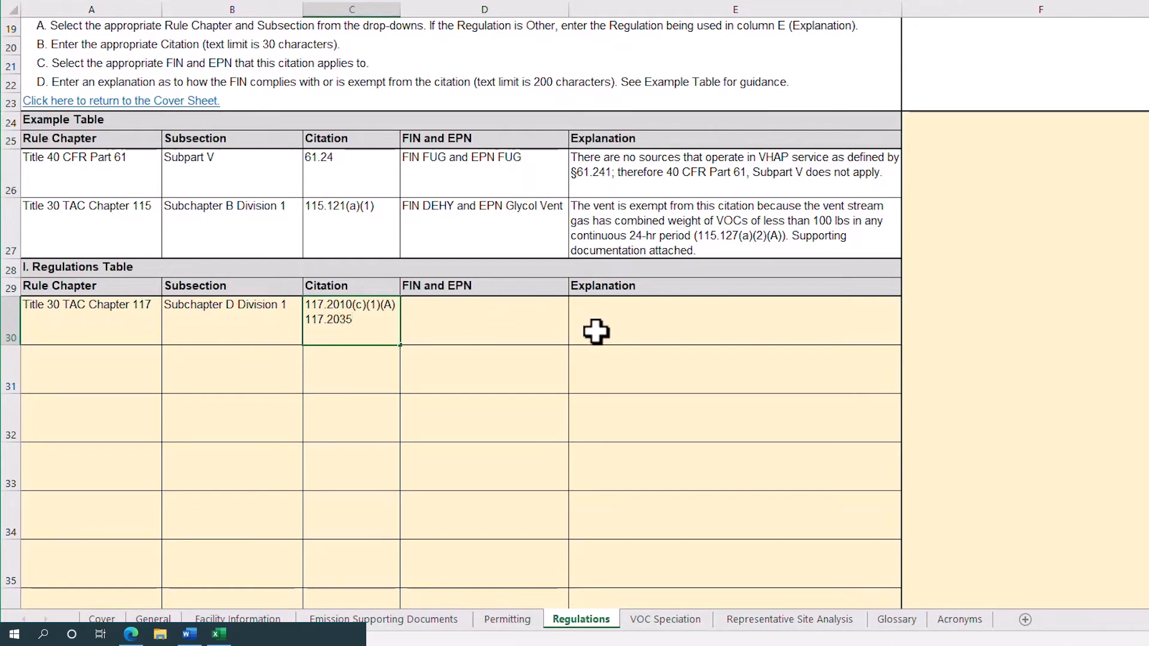
Enter 'FIN 555 and EPN 555' in the D30 FIN and EPN cell.
left_click(483, 320)
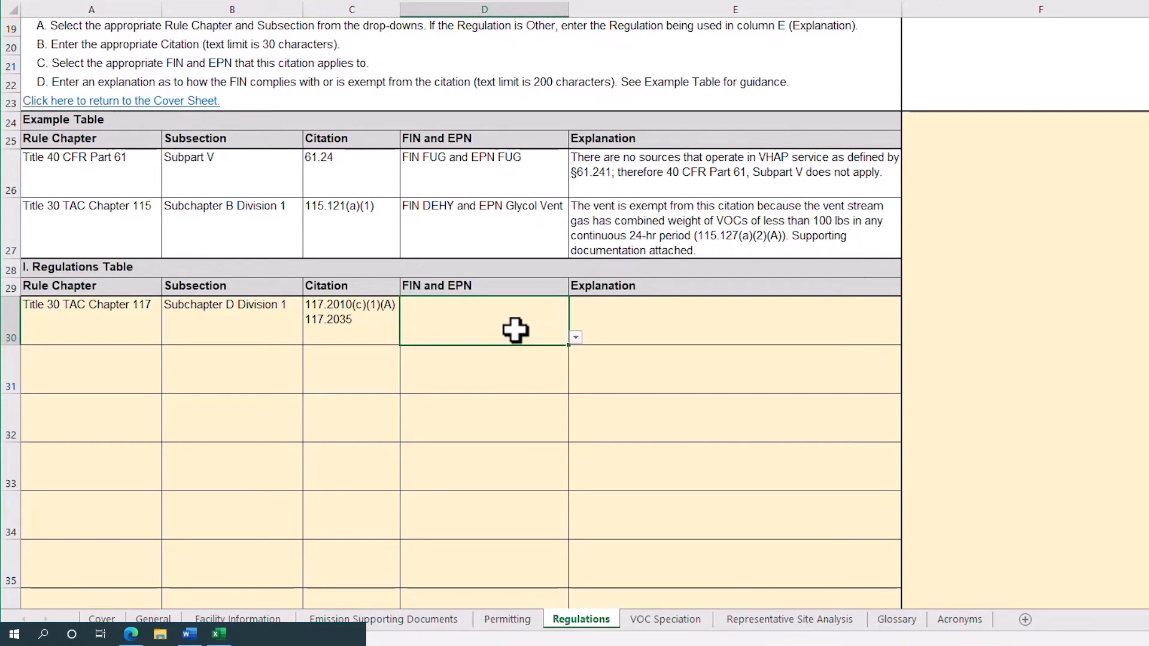
left_click(575, 337)
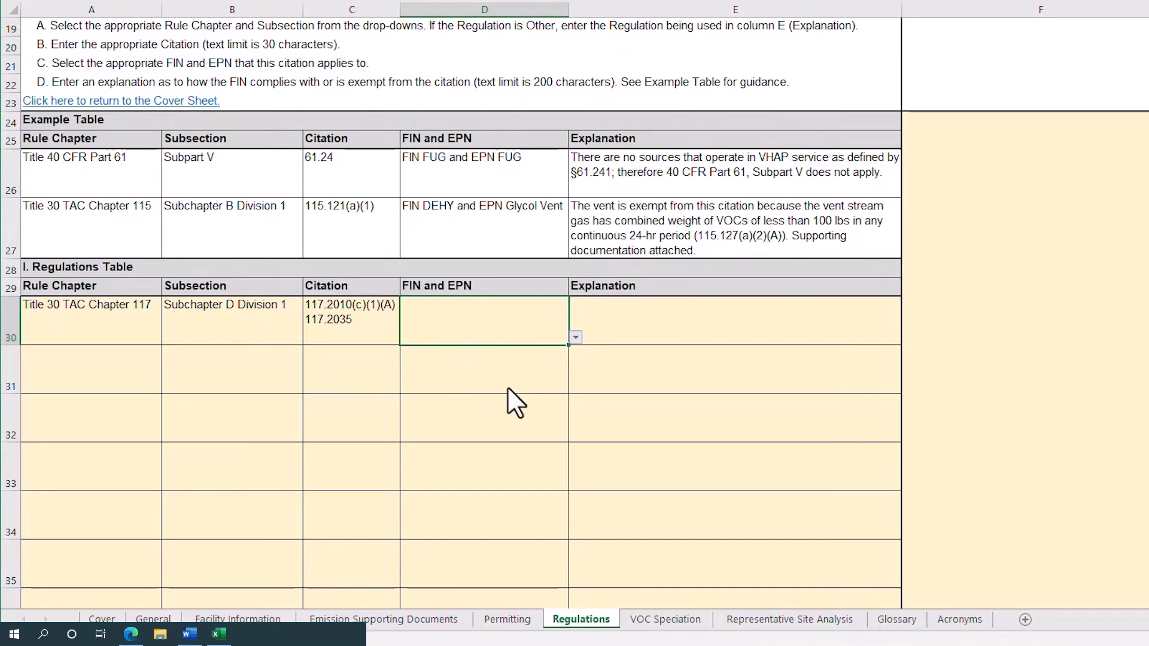
type("FIN 555 and EPN 555")
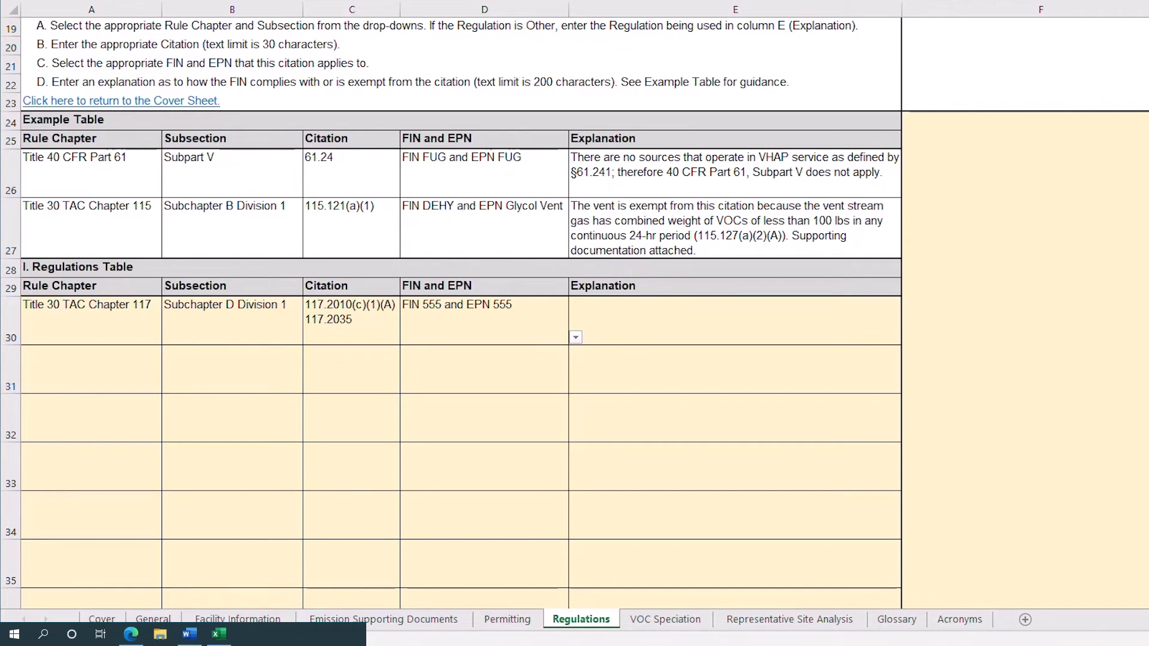
Write the §117.2003(a)(1) exemption note citing 2.0 MMBtu/hr maximum heat capacity in E30.
left_click(483, 319)
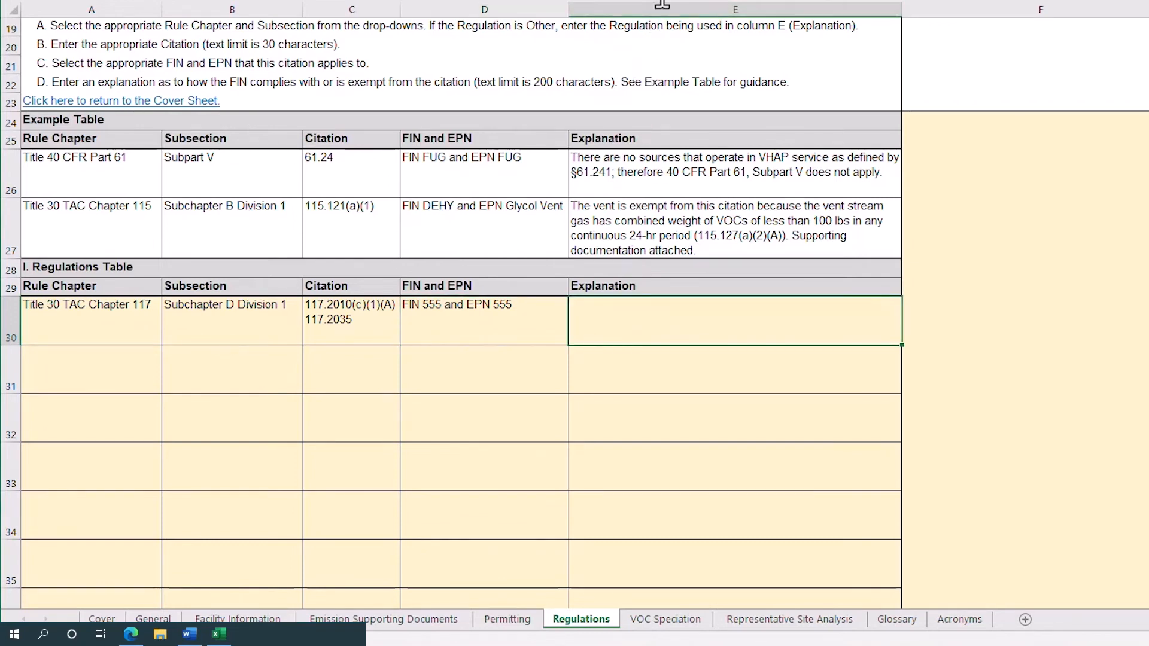
type("Per §117.2003(a)(1), this facility is exempt due to having a maximum rated heat capacity of 2.0 MMBtu/hr or less.")
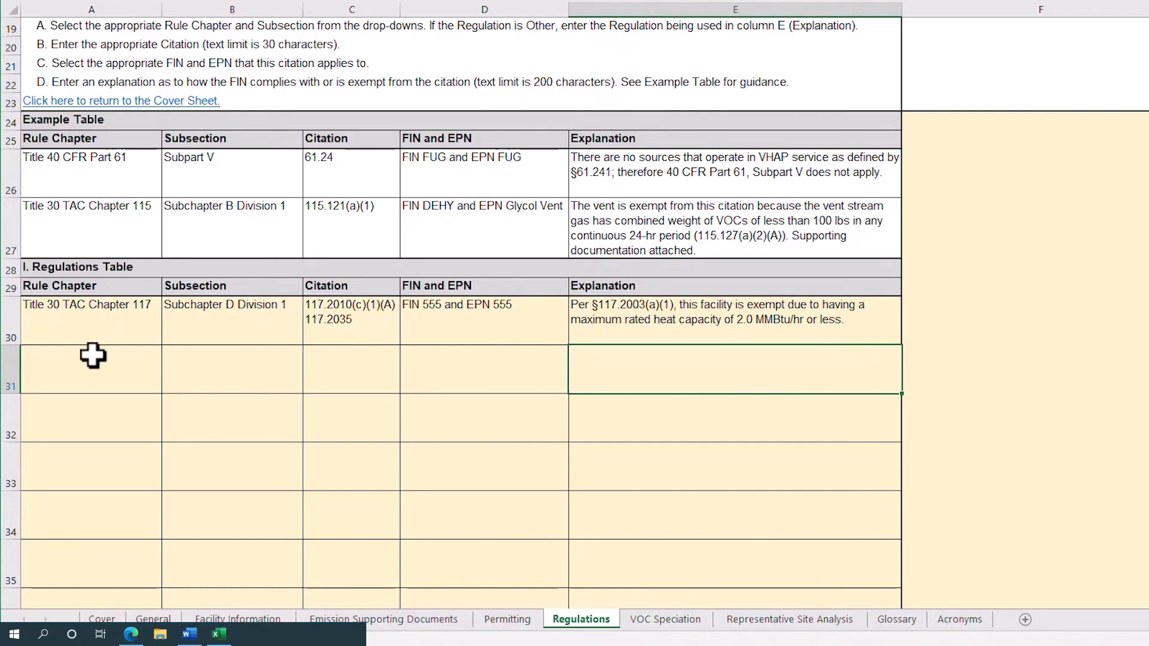
mouse_move(127, 174)
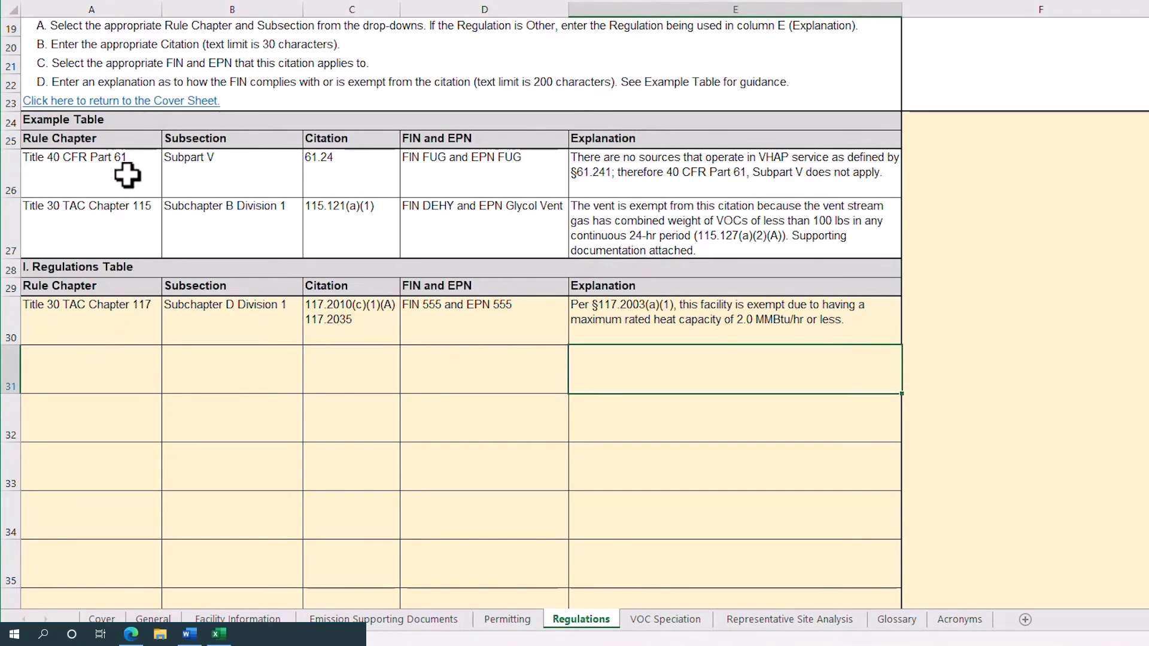
mouse_move(118, 210)
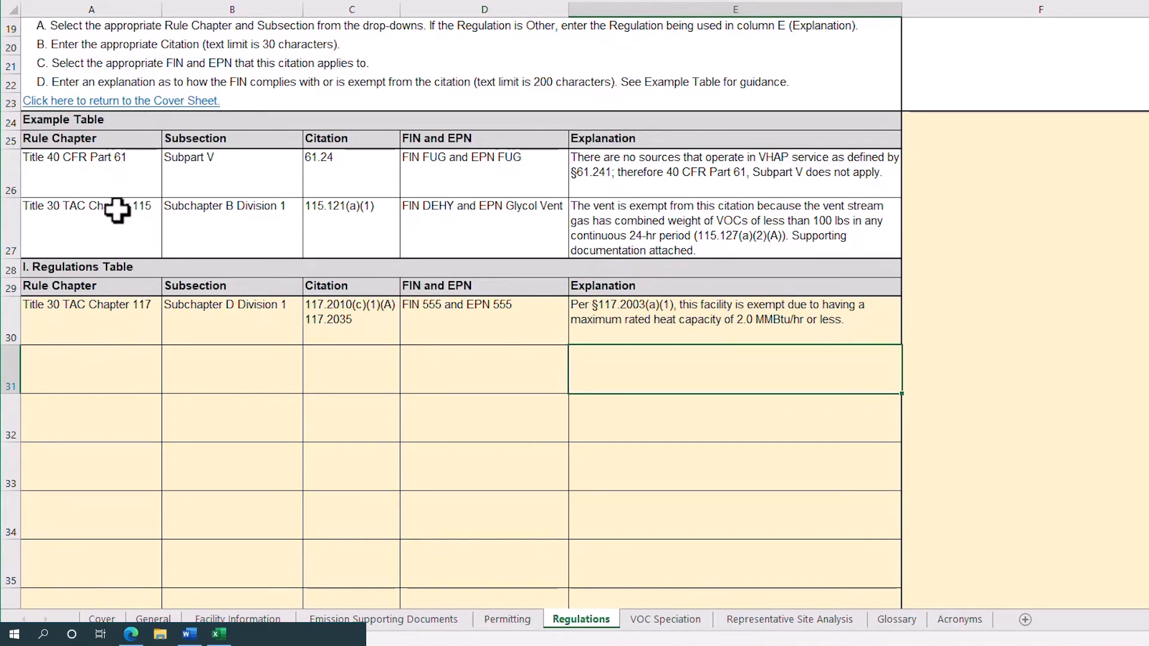